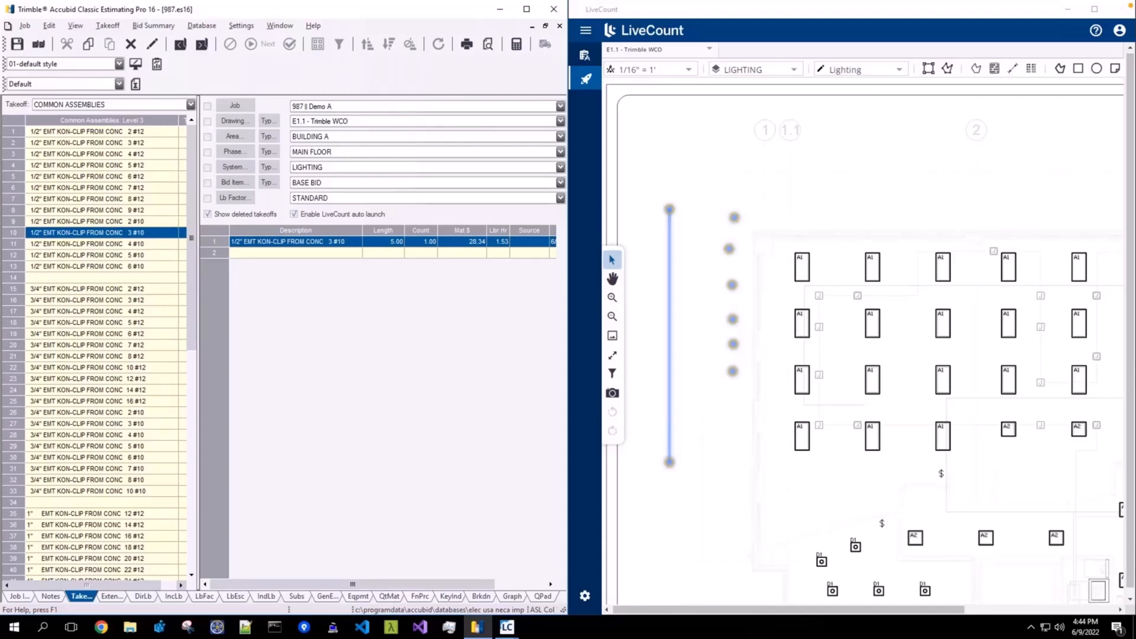
# Step: Select the 1/2" EMT KON-CLIP 3 #10 takeoff (length 5.00, count 1.00) to show its item breakdown
pyautogui.click(94, 490)
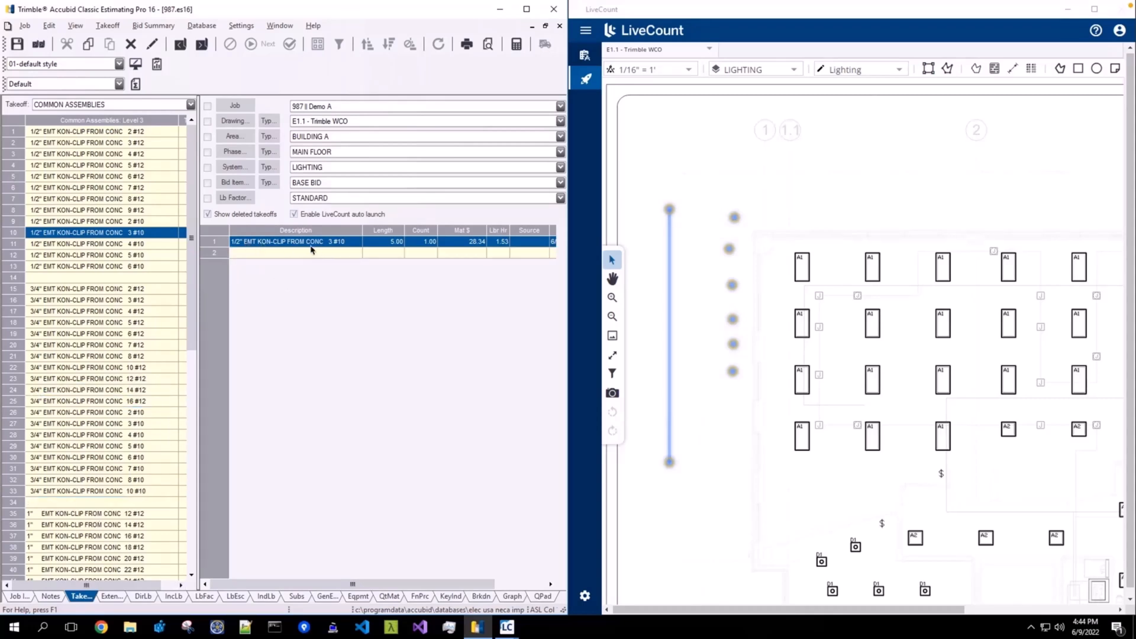
pyautogui.moveTo(321, 248)
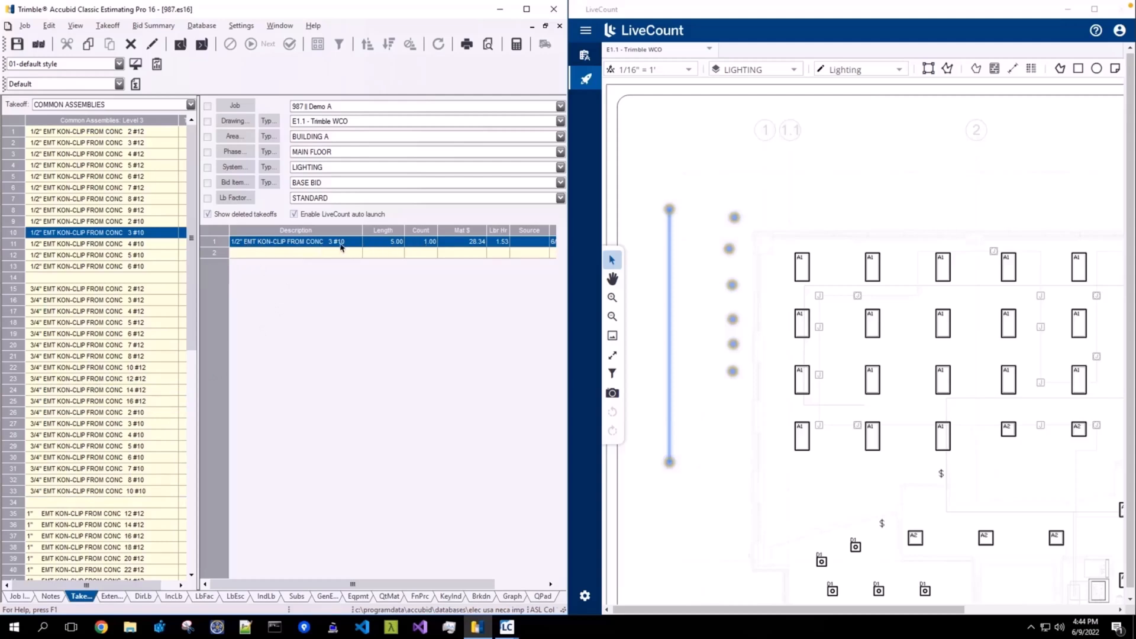
pyautogui.moveTo(621, 234)
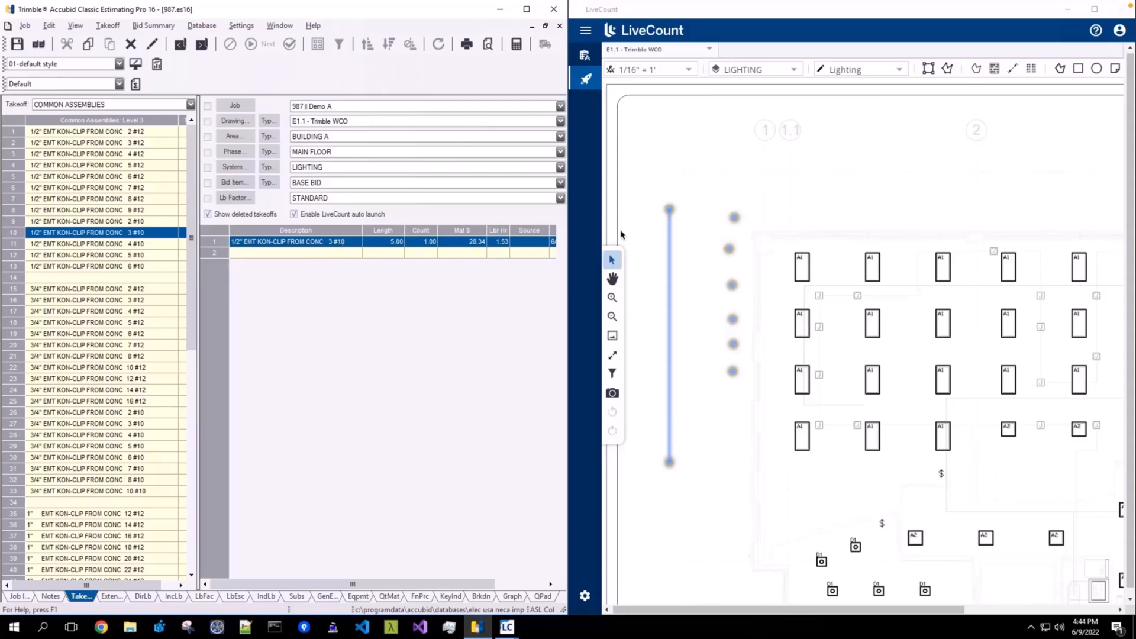
pyautogui.moveTo(496, 360)
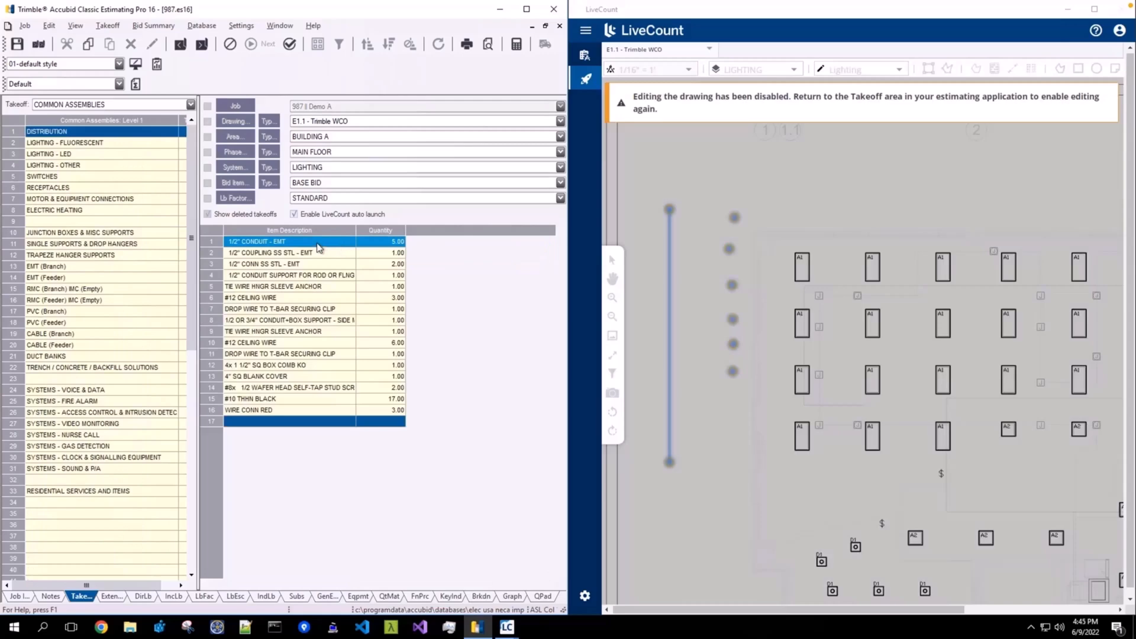
# Step: Bring up the Edit Takeoff window for the conduit takeoff showing length 5.00, count 1.00
pyautogui.doubleClick(256, 241)
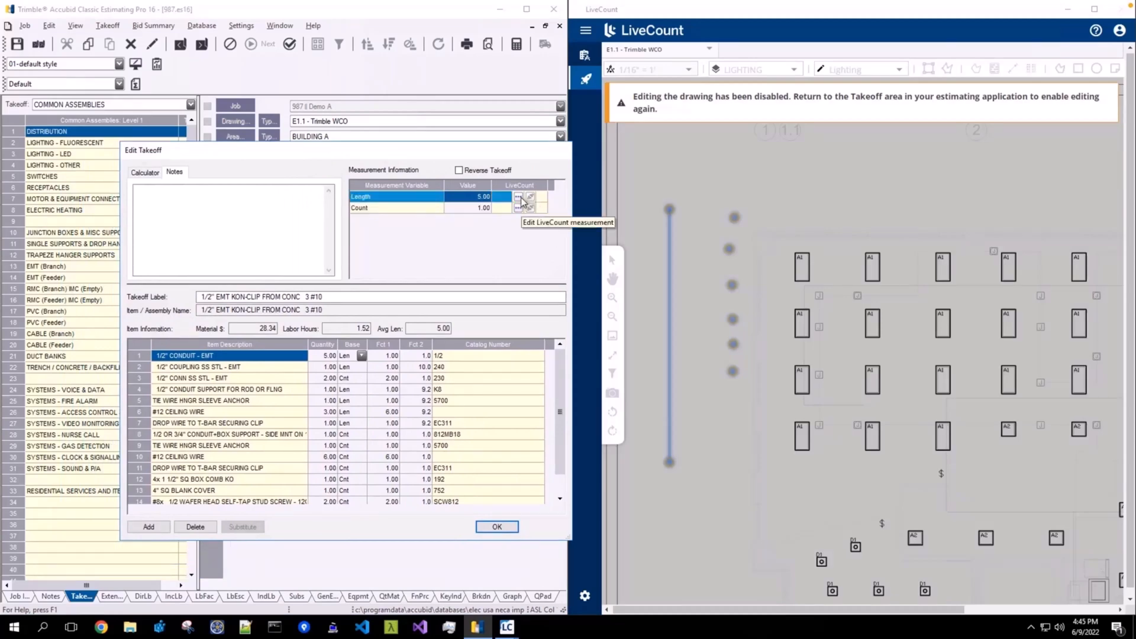
# Step: Link the existing 71.26 ft conduit line annotation to the Length, updating the takeoff to 71.26, count 2, and accept
pyautogui.click(517, 197)
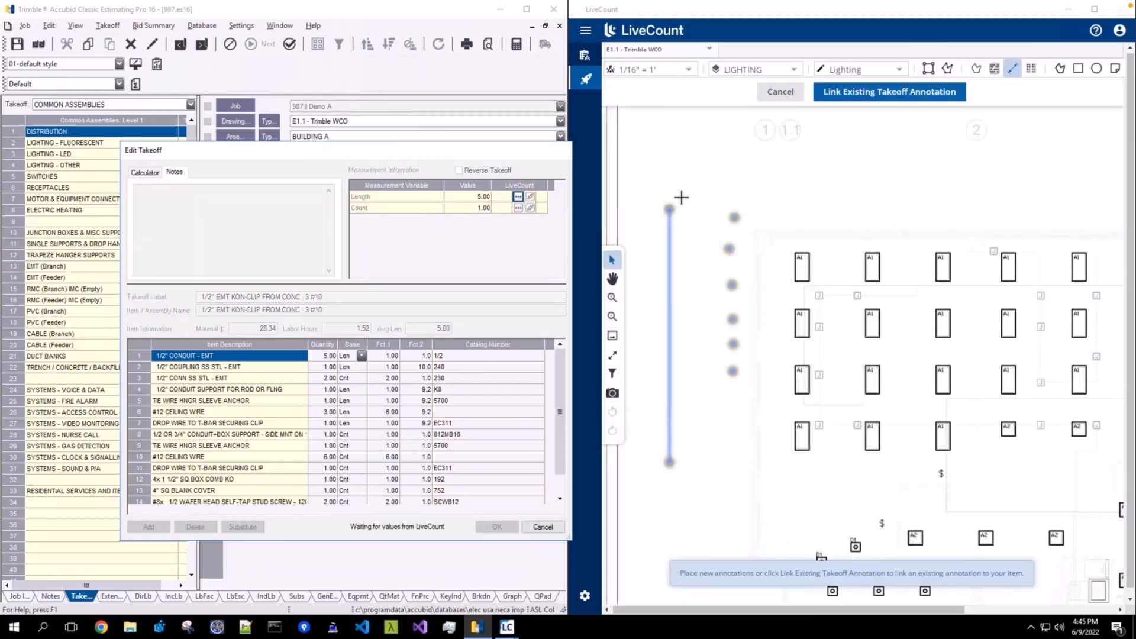
pyautogui.moveTo(686, 199)
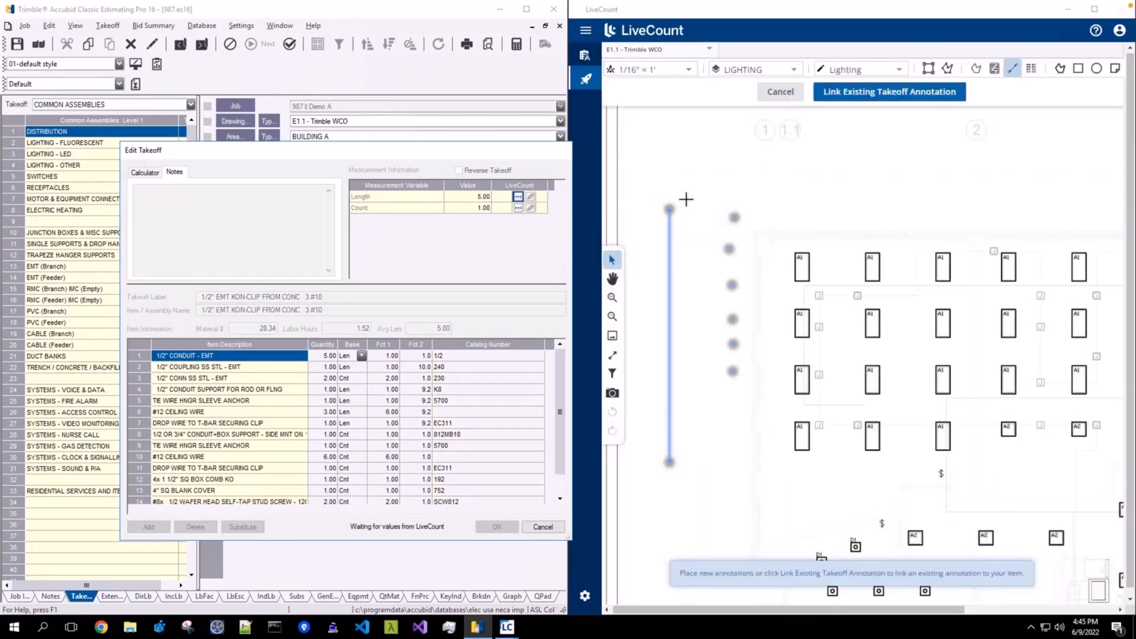
pyautogui.moveTo(849, 138)
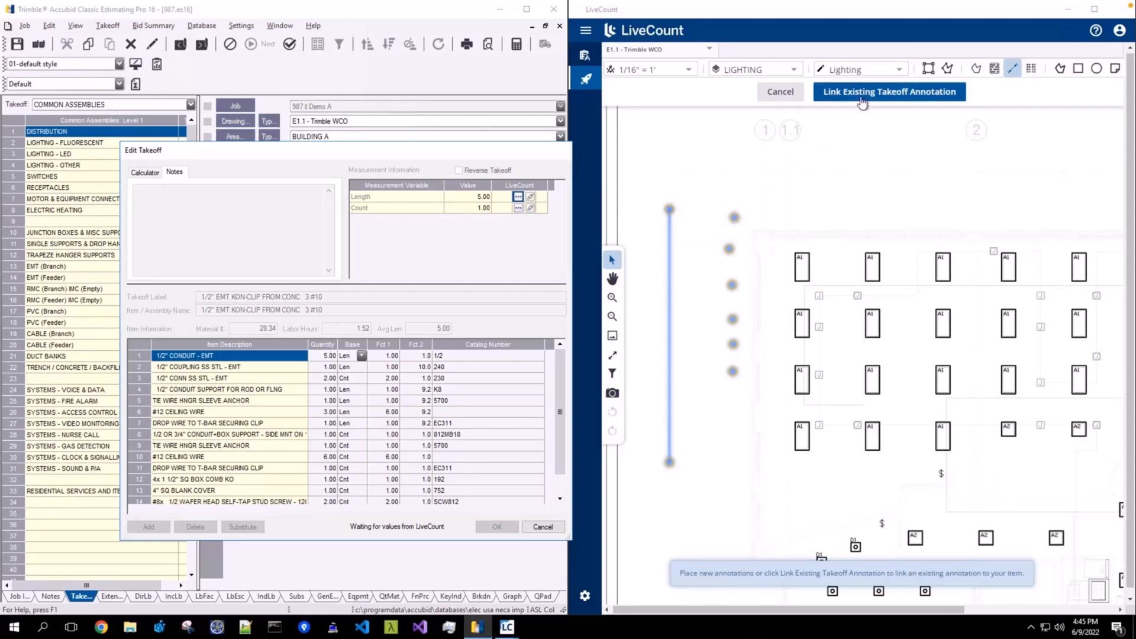
pyautogui.click(889, 91)
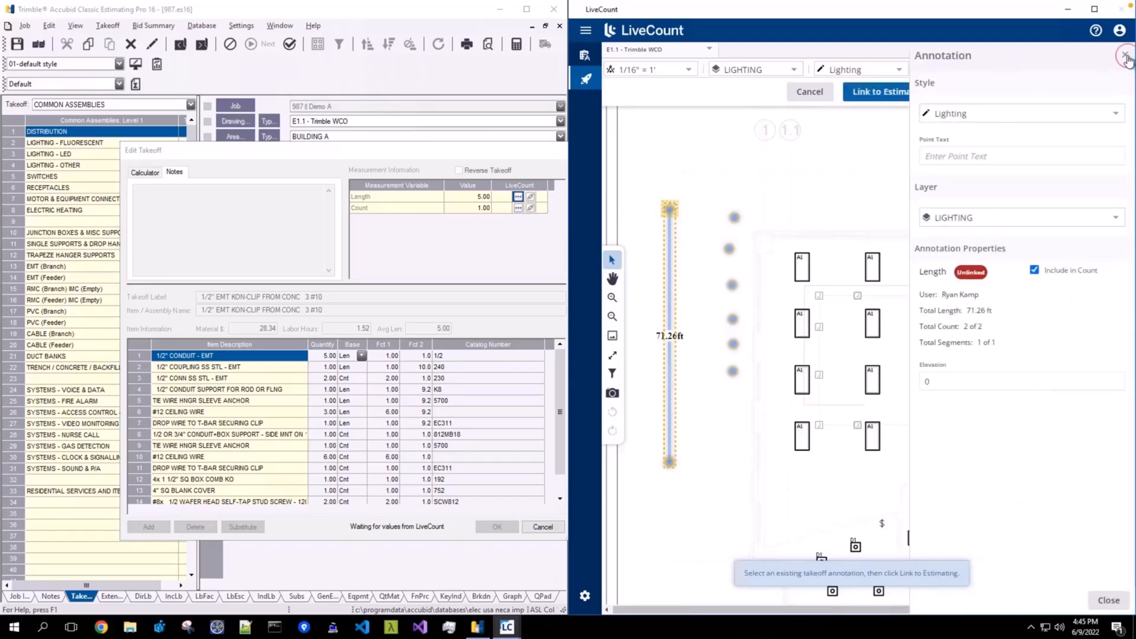
pyautogui.click(1128, 57)
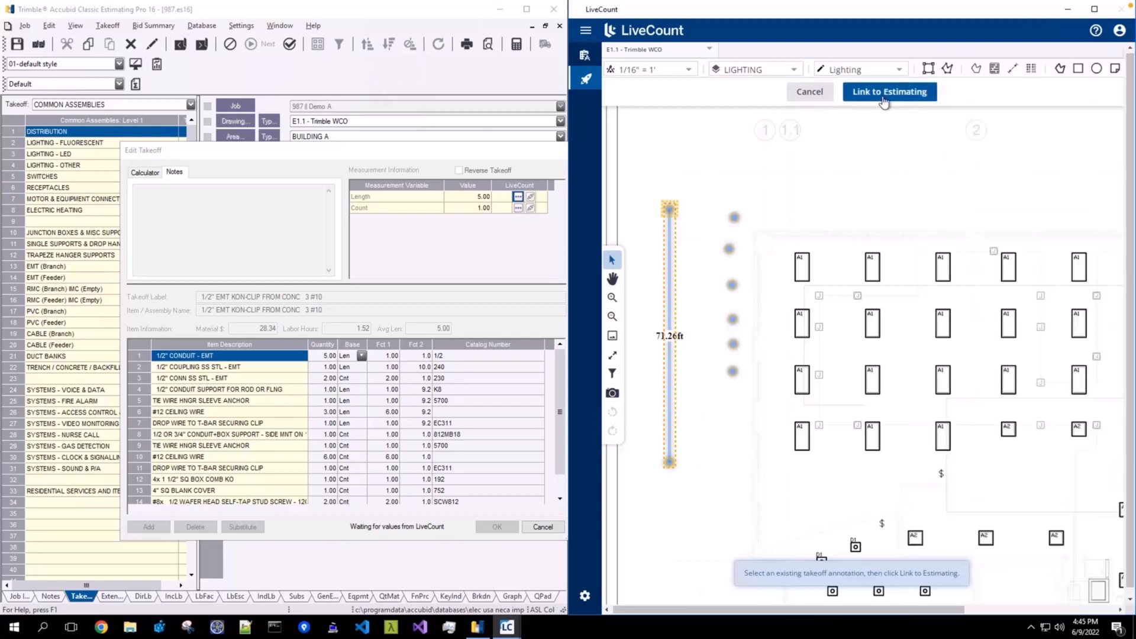
pyautogui.click(889, 92)
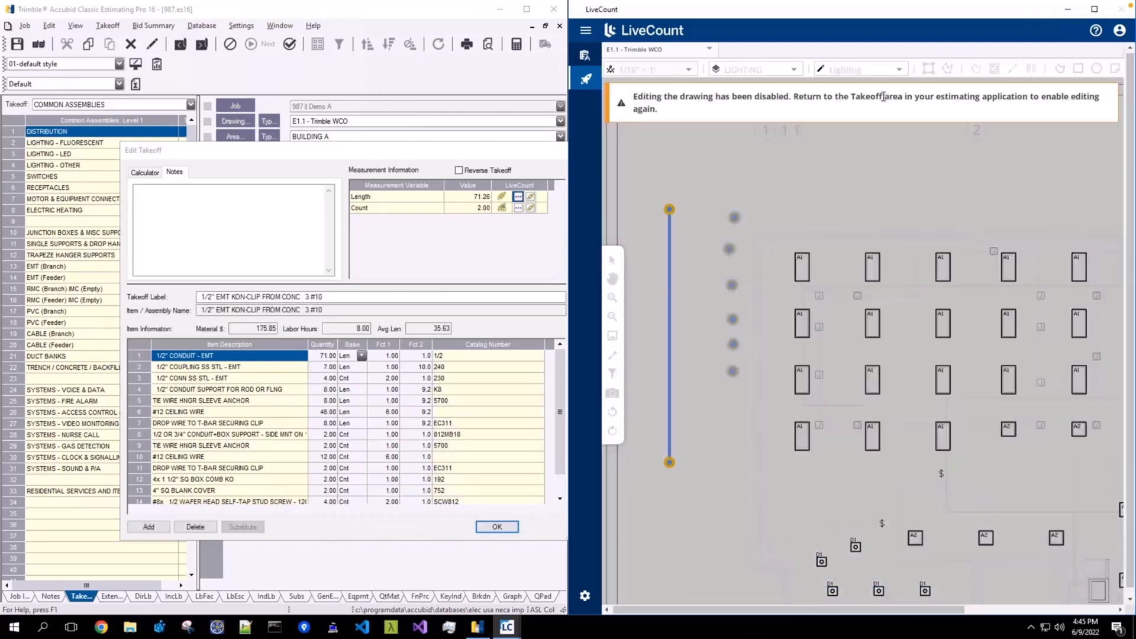
pyautogui.moveTo(735, 170)
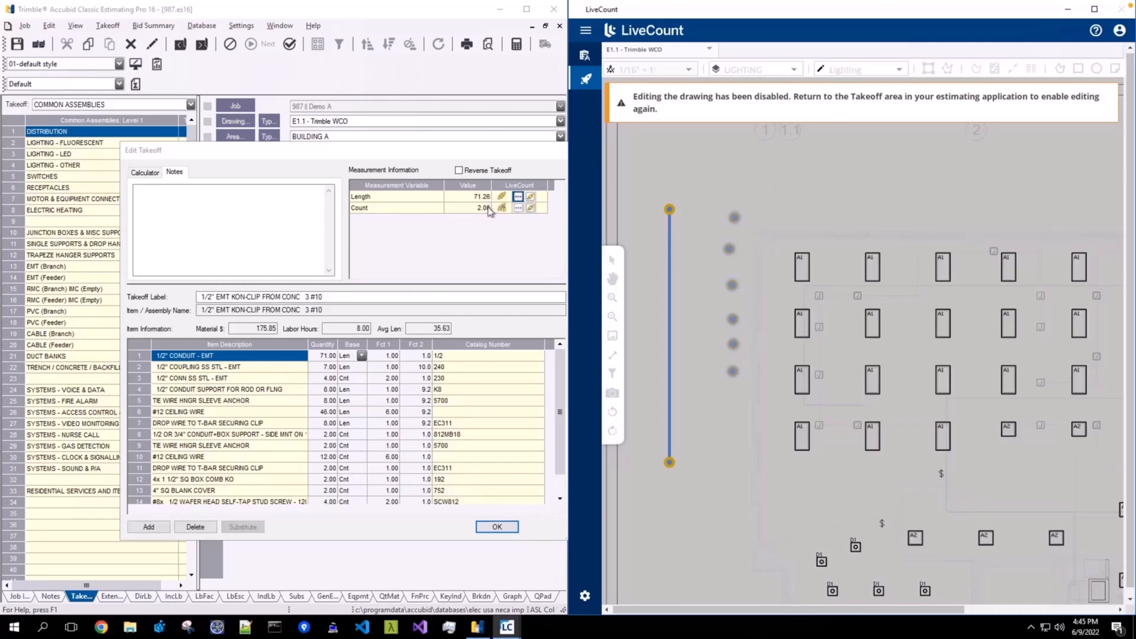
pyautogui.moveTo(708, 206)
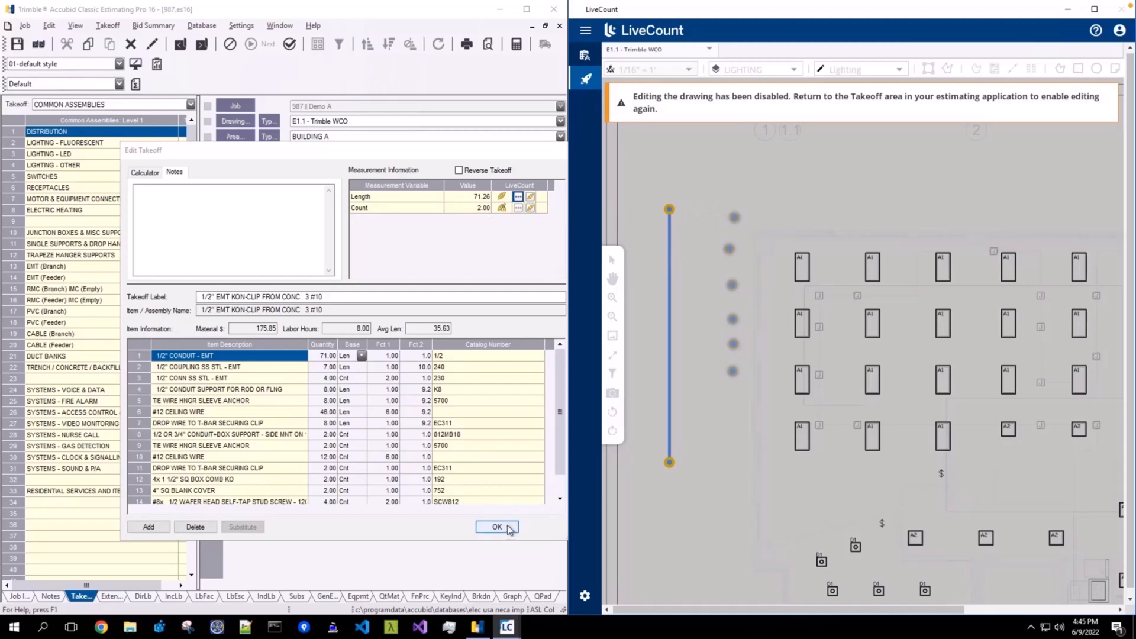
pyautogui.click(496, 526)
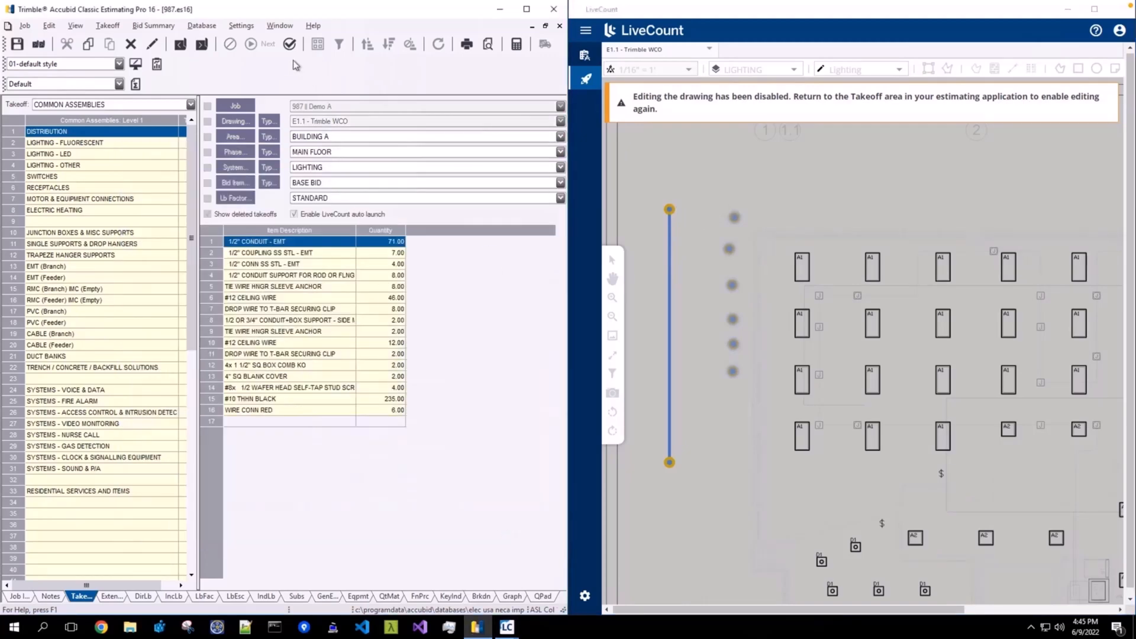
# Step: Back in the takeoff list, check the conduit takeoff's LiveCount source and start a new 15A switch takeoff entry
pyautogui.click(289, 44)
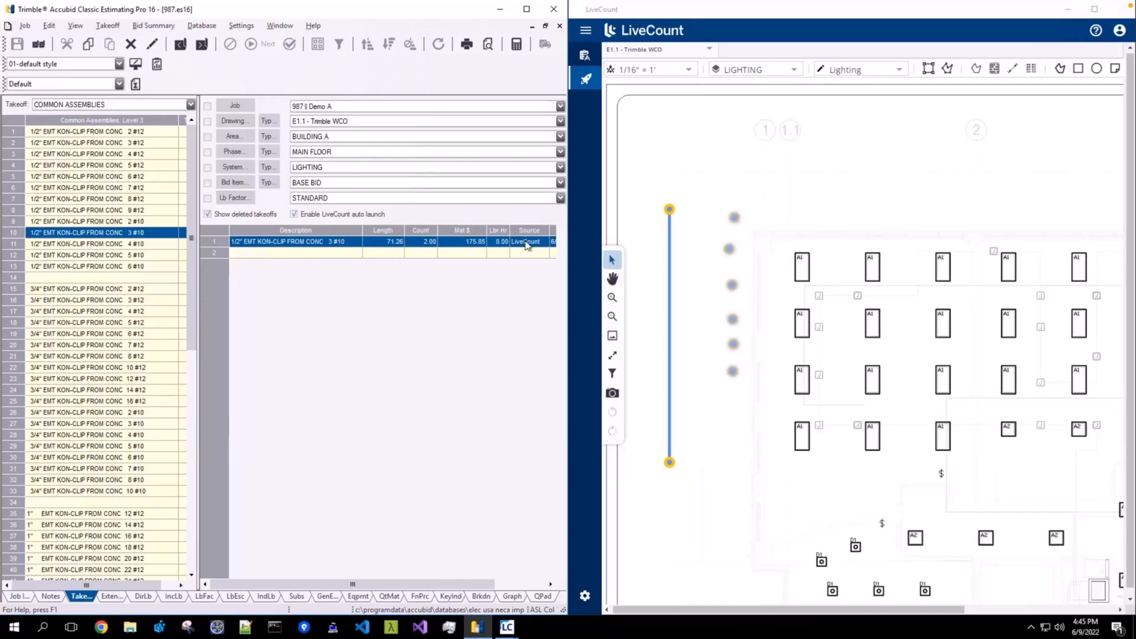
pyautogui.click(301, 253)
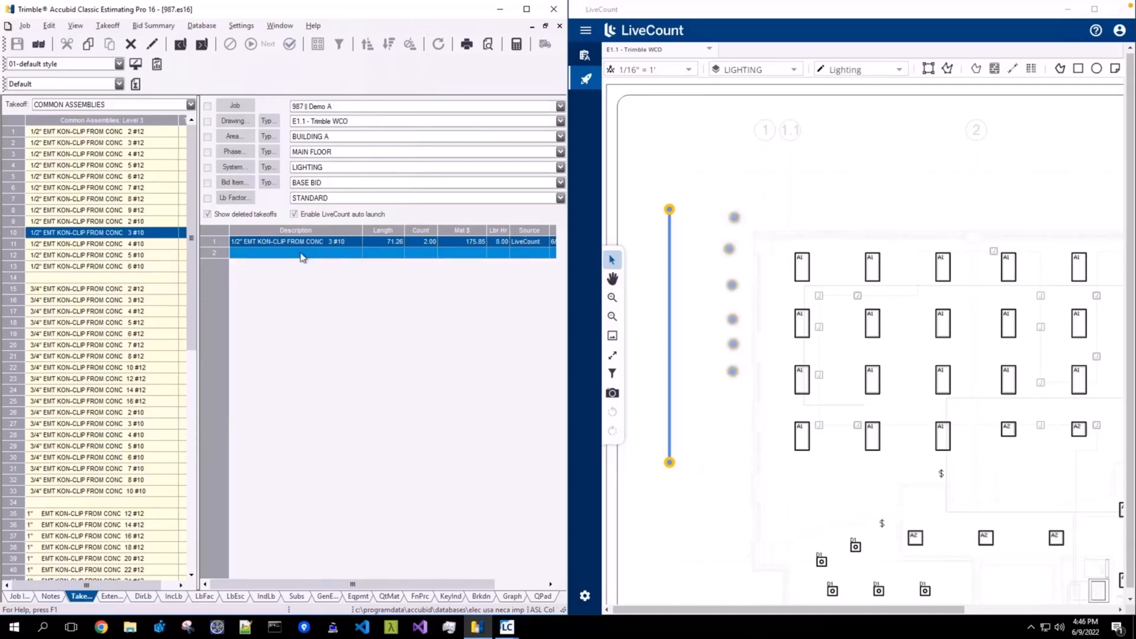
pyautogui.click(79, 255)
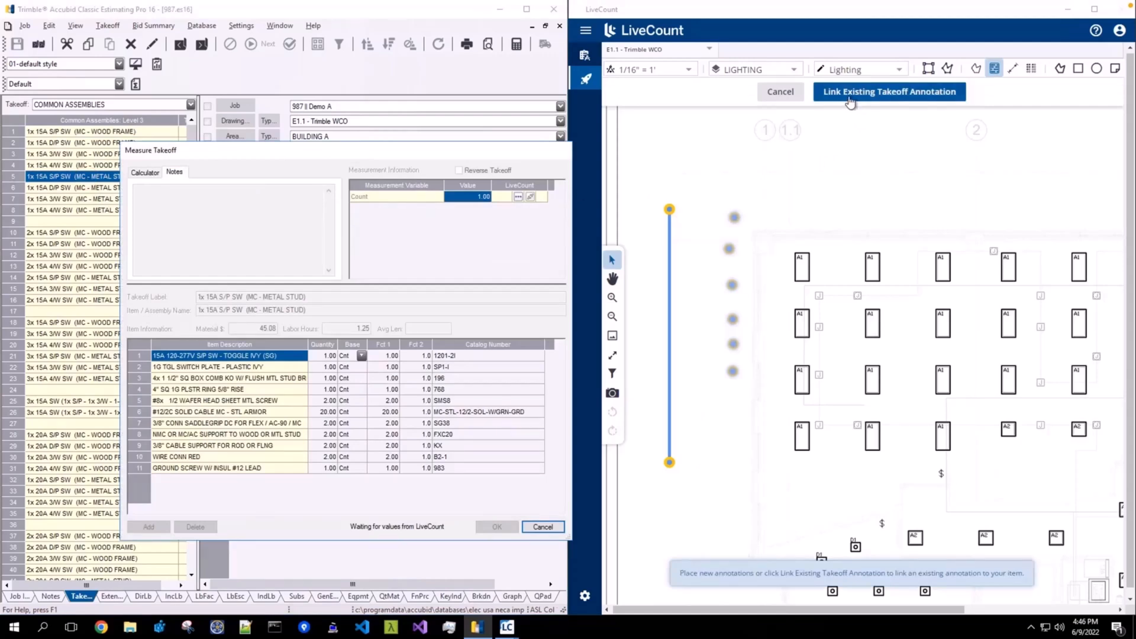
# Step: Link the existing six-switch count annotation to the 1x 15A S/P SW metal stud takeoff, recording count 6
pyautogui.click(889, 91)
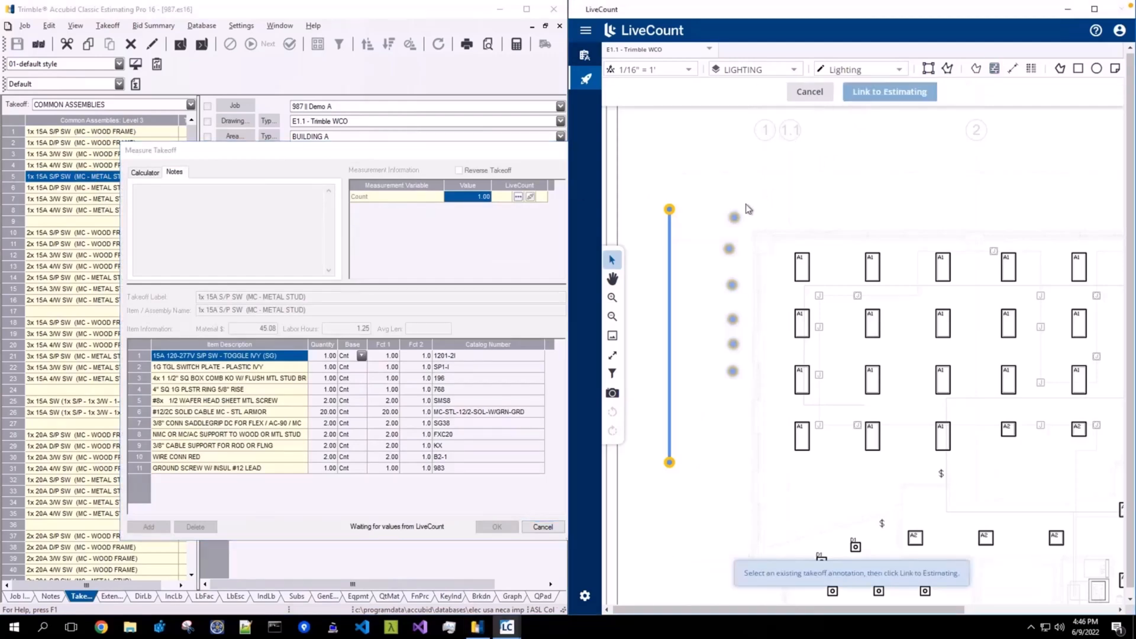
pyautogui.click(734, 217)
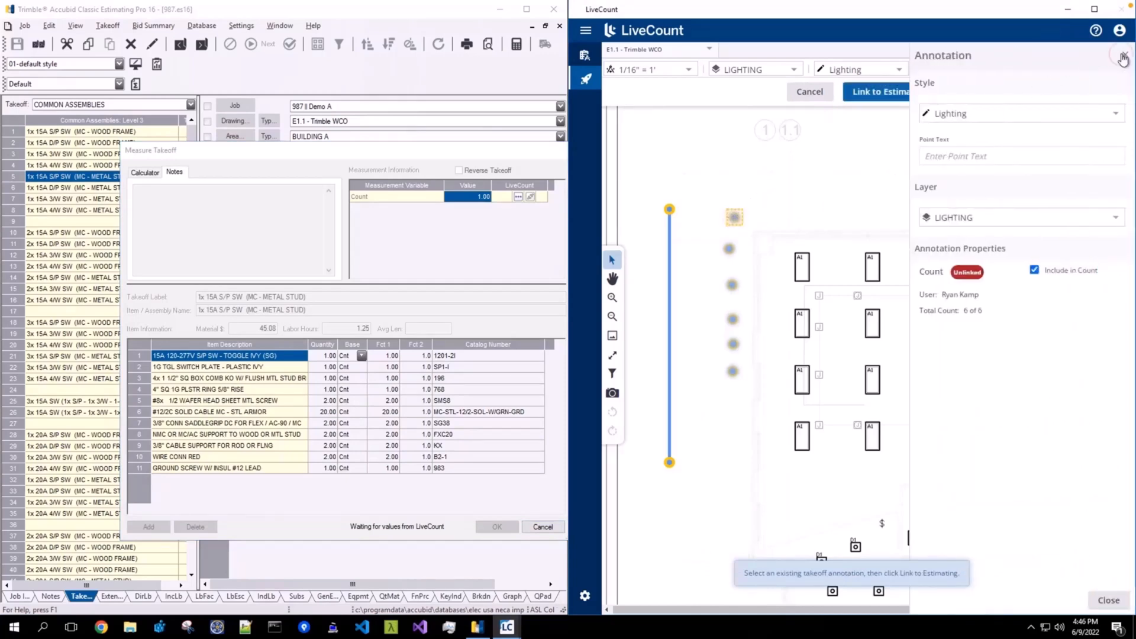
pyautogui.click(1122, 58)
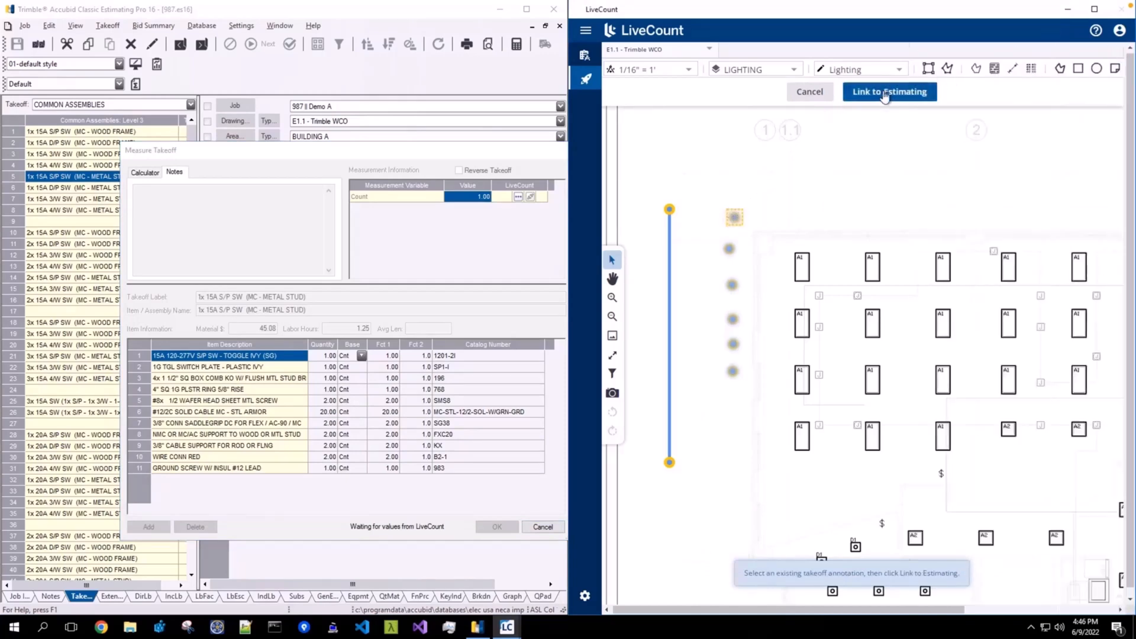
pyautogui.click(890, 91)
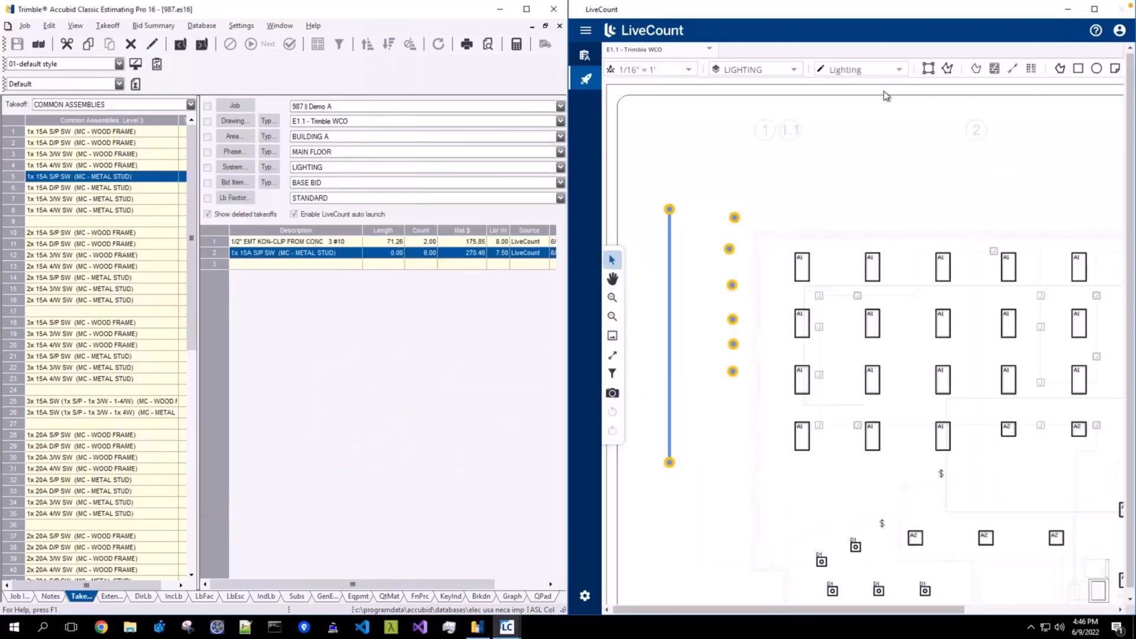
pyautogui.moveTo(770, 210)
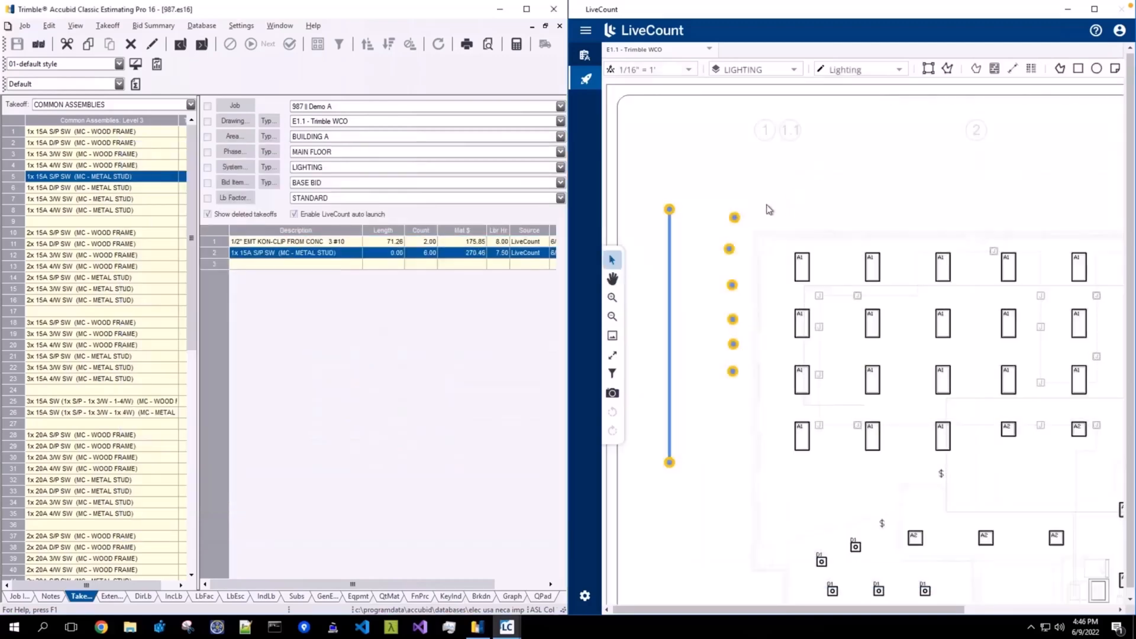
pyautogui.moveTo(734, 225)
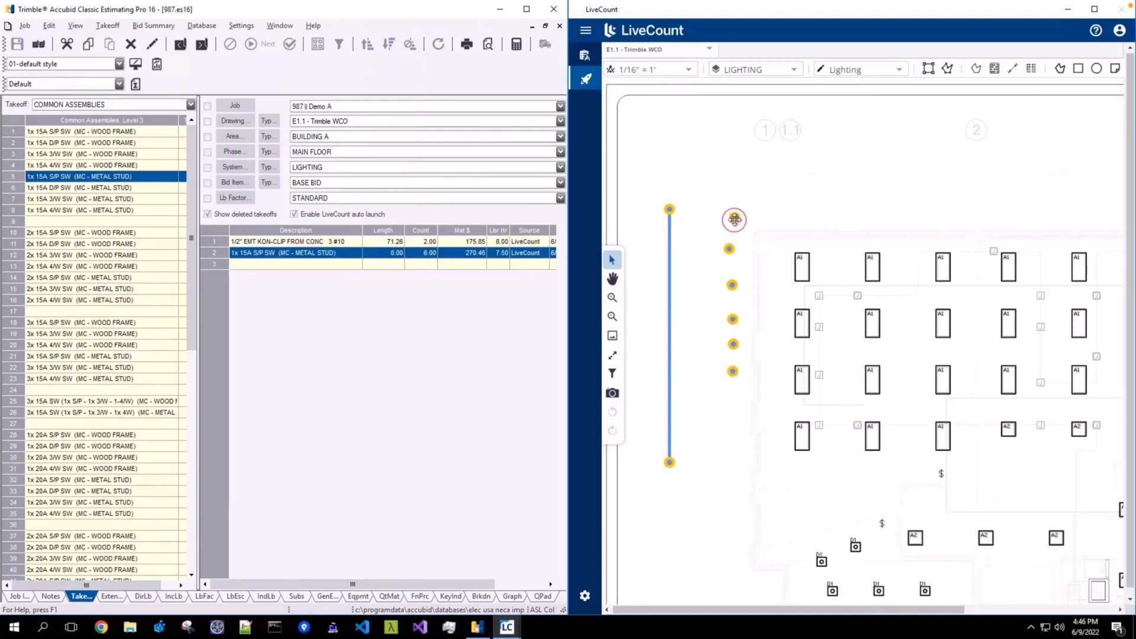
pyautogui.click(734, 220)
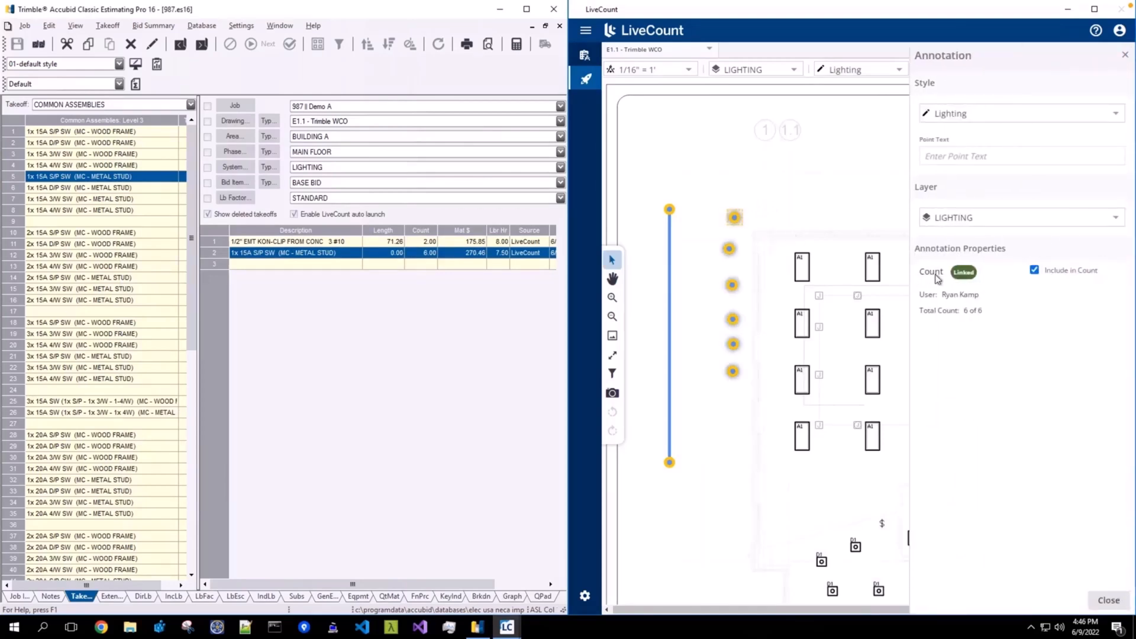
pyautogui.moveTo(980, 282)
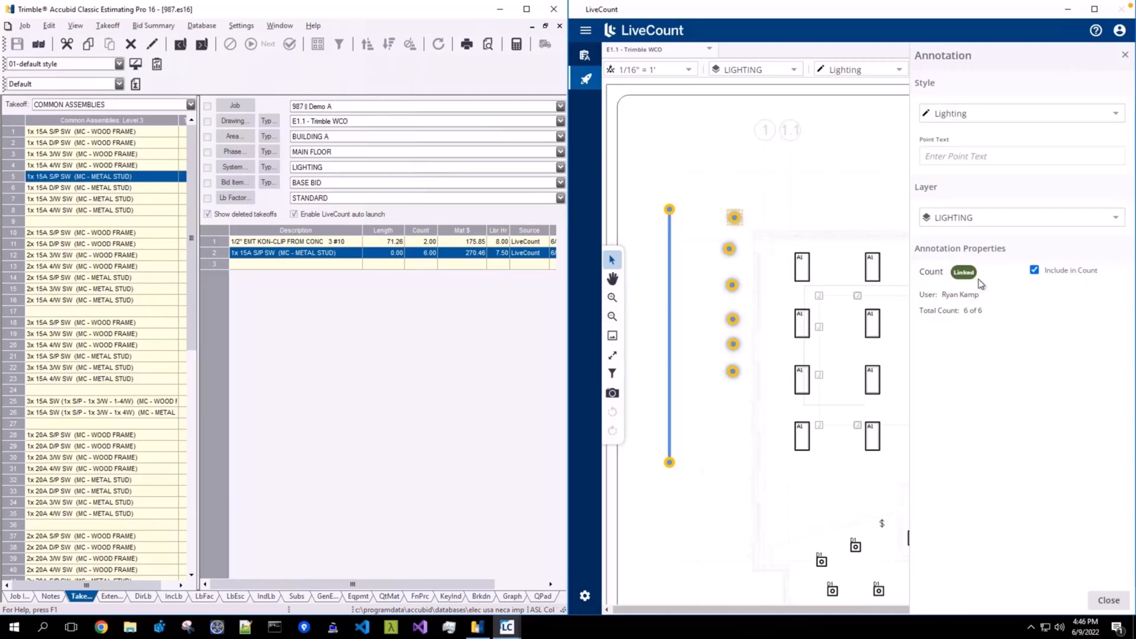
pyautogui.moveTo(990, 287)
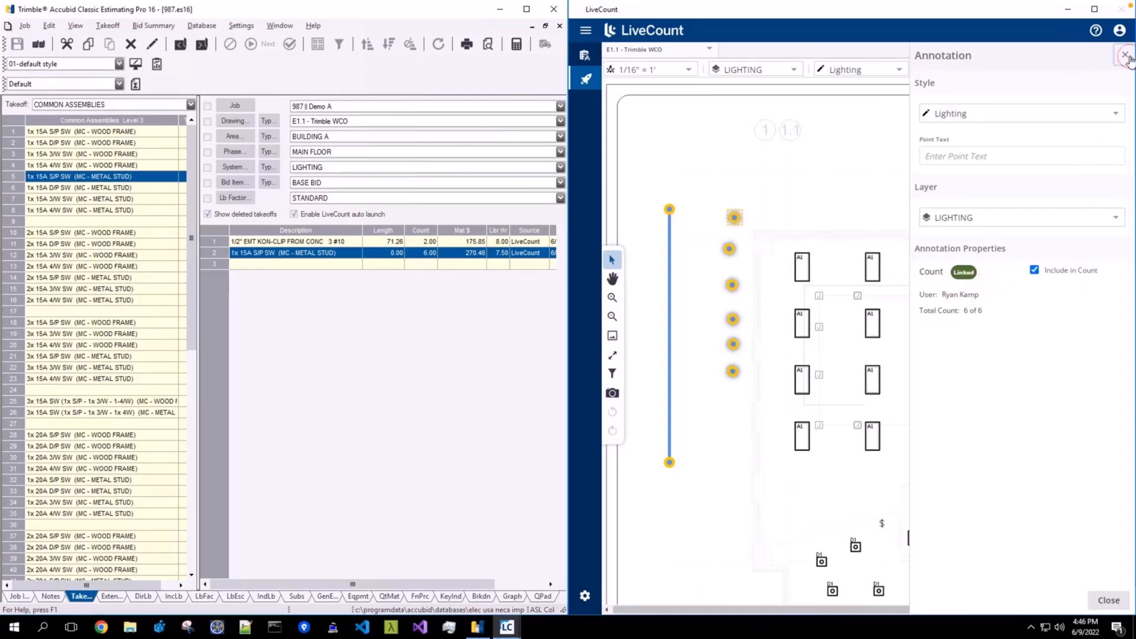
pyautogui.click(1125, 55)
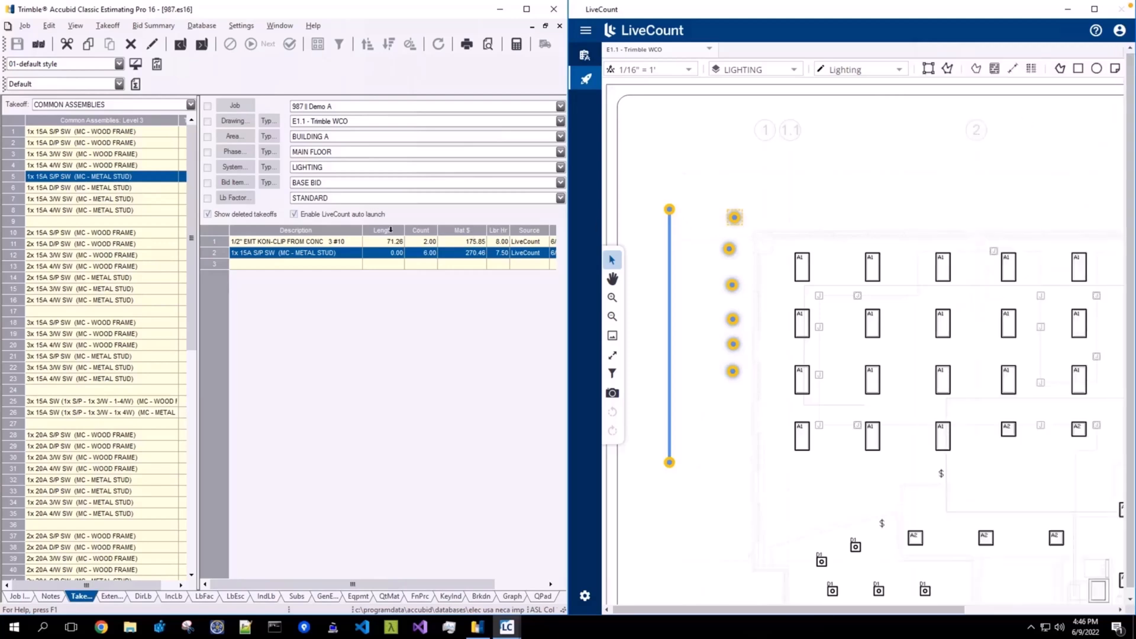
pyautogui.click(304, 242)
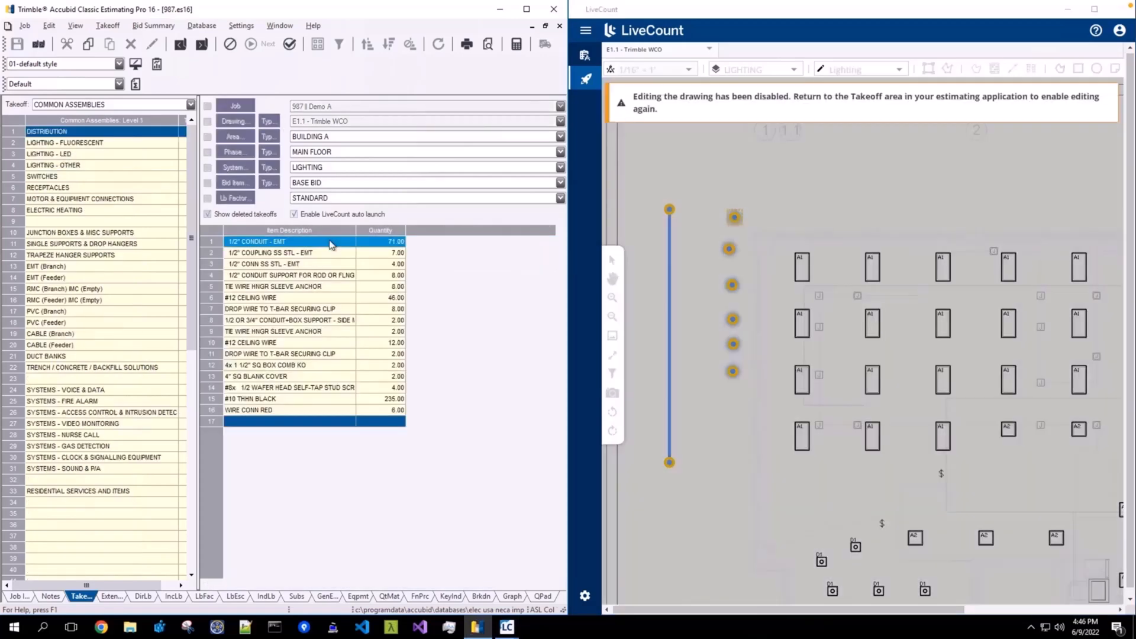
# Step: Remove the LiveCount link from the conduit takeoff's 71.26 length, confirm, and accept the edit
pyautogui.doubleClick(256, 242)
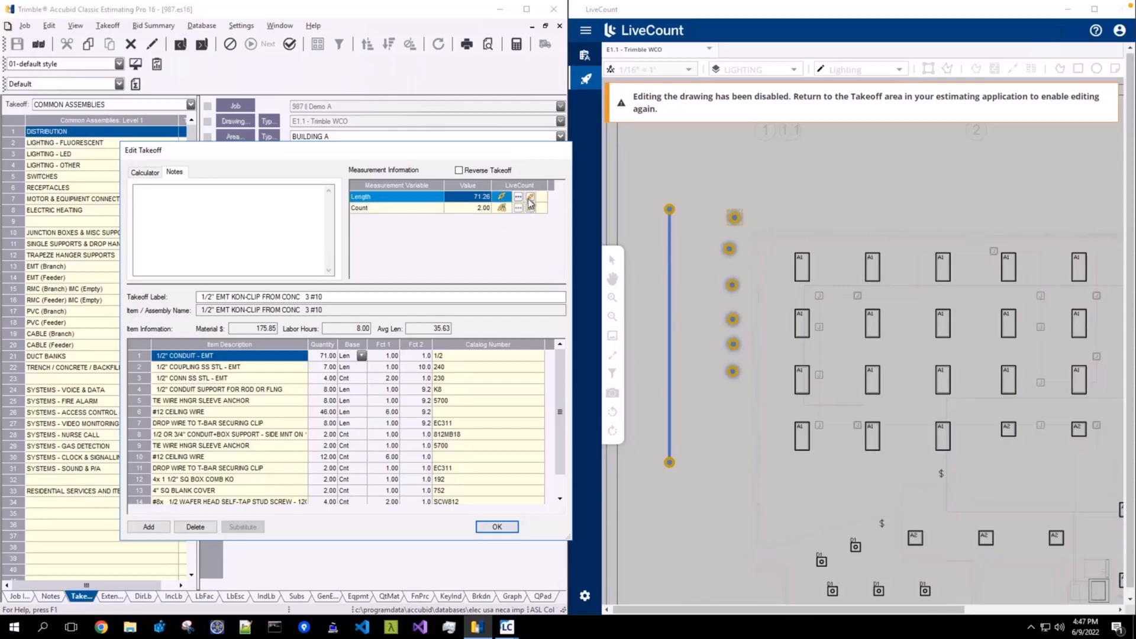
pyautogui.moveTo(531, 198)
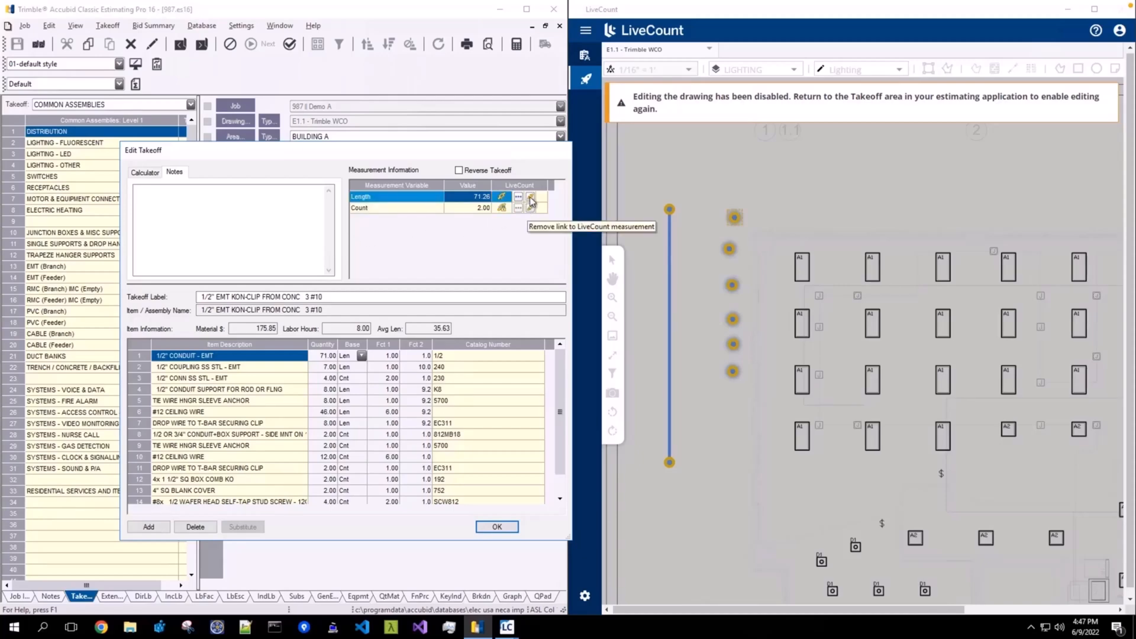
pyautogui.click(530, 198)
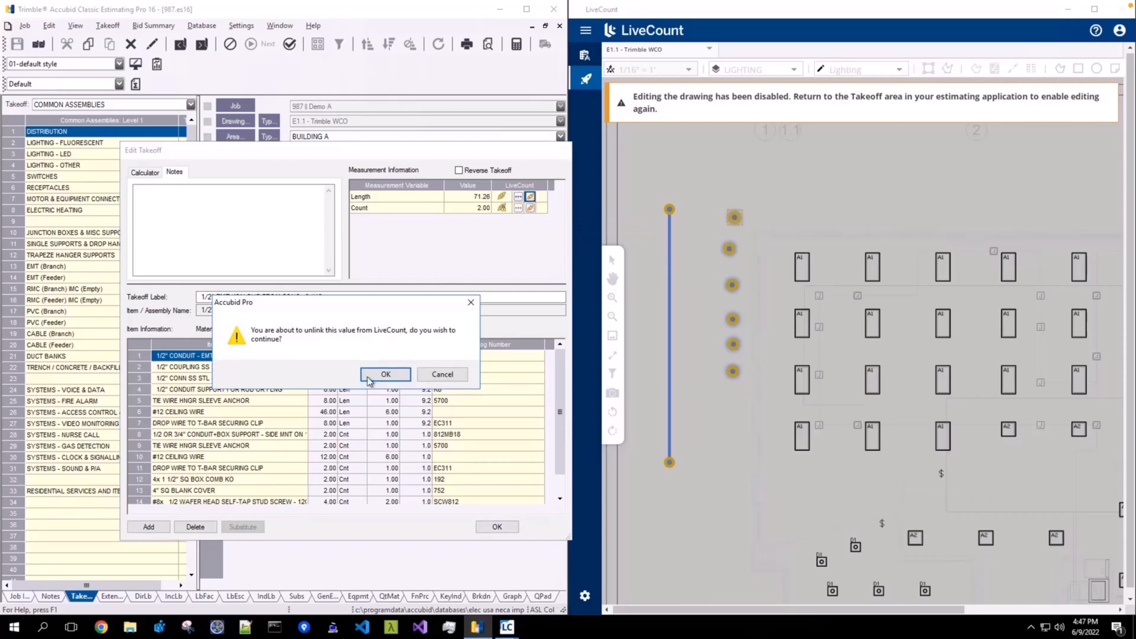
pyautogui.click(386, 375)
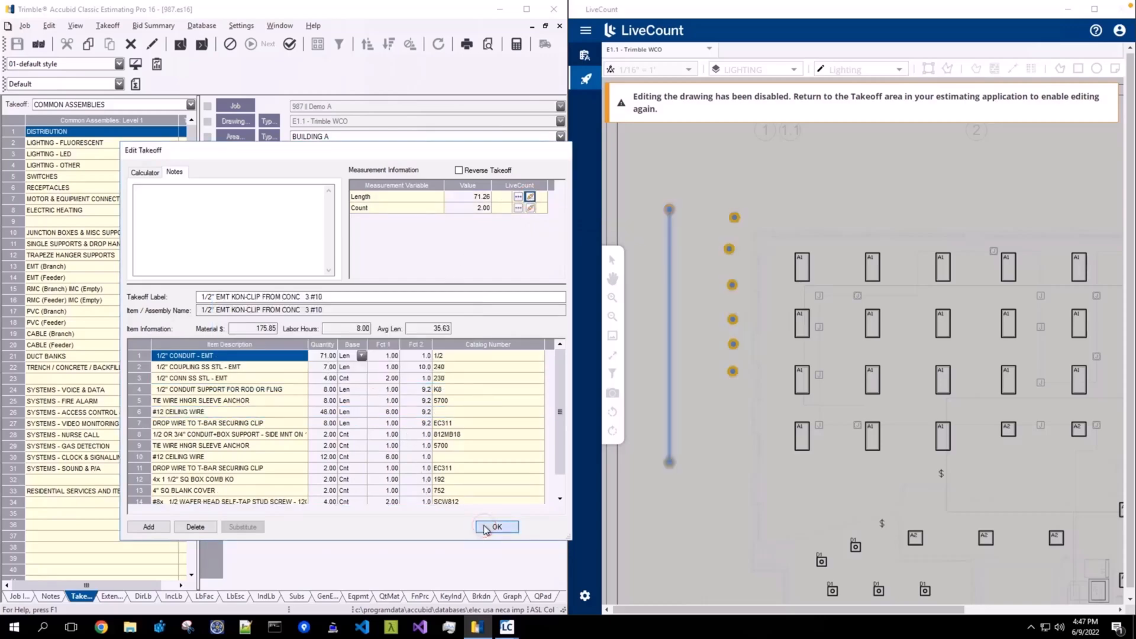
pyautogui.click(496, 527)
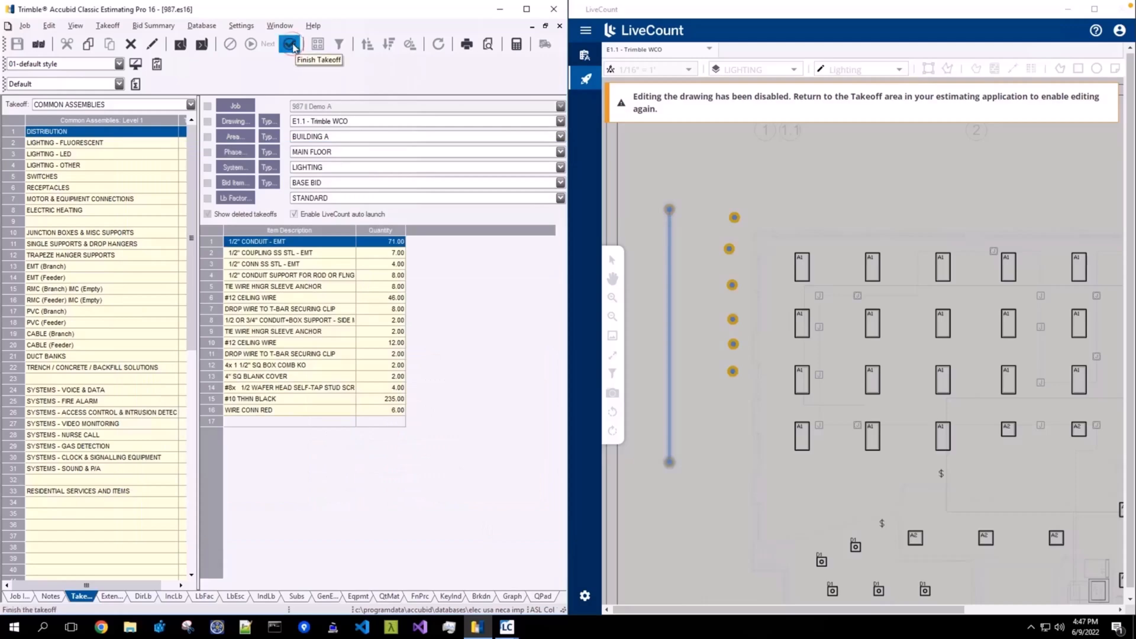
# Step: Finish the takeoff and return to the list, leaving the 71.26 ft conduit line reported as Unlinked
pyautogui.click(291, 44)
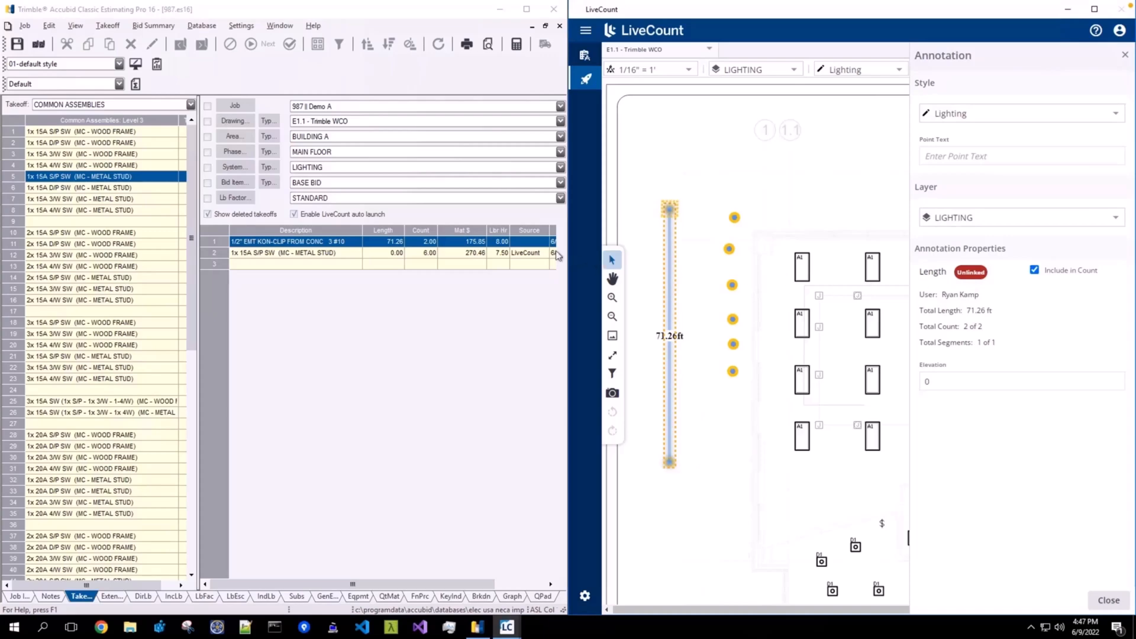
pyautogui.moveTo(530, 246)
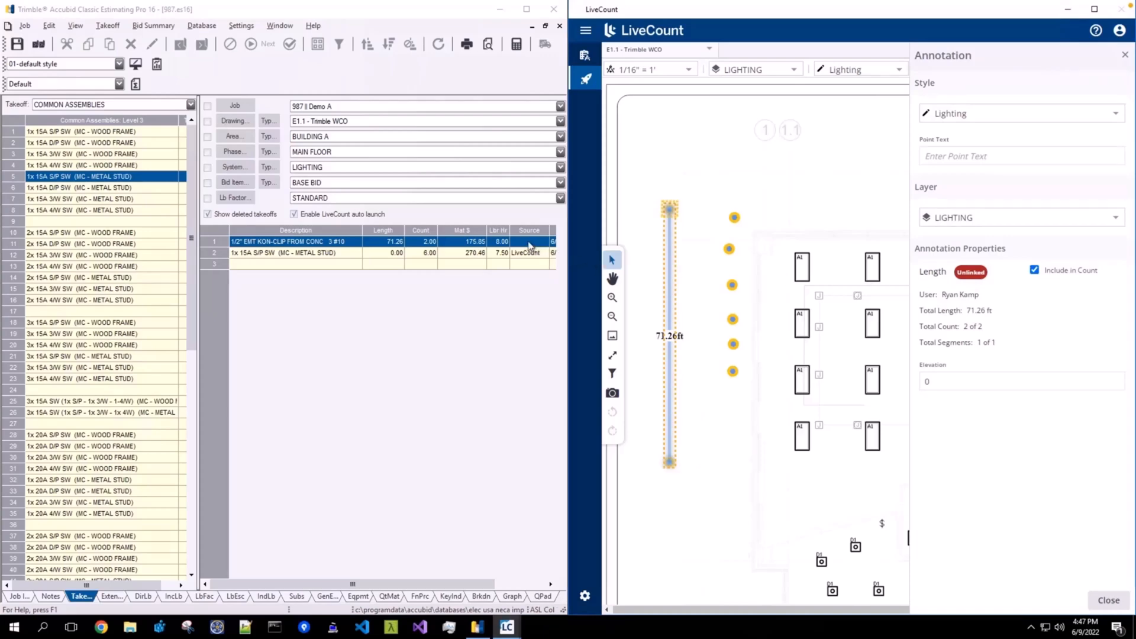